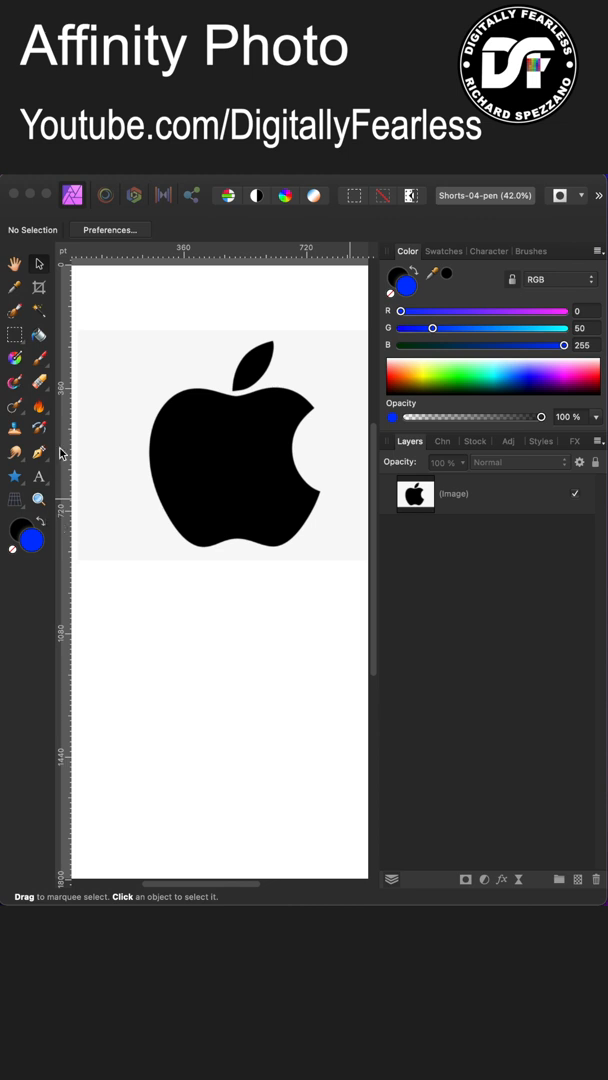
mouse_move(165, 450)
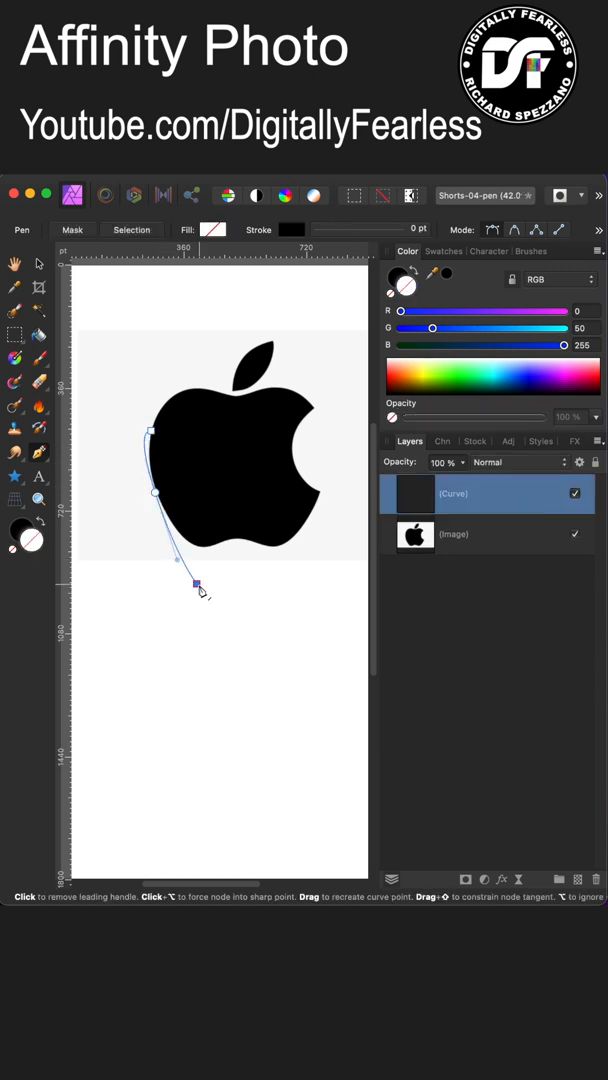
Add a pen node along the apple logo's left edge to start the Curve layer
left_click(196, 583)
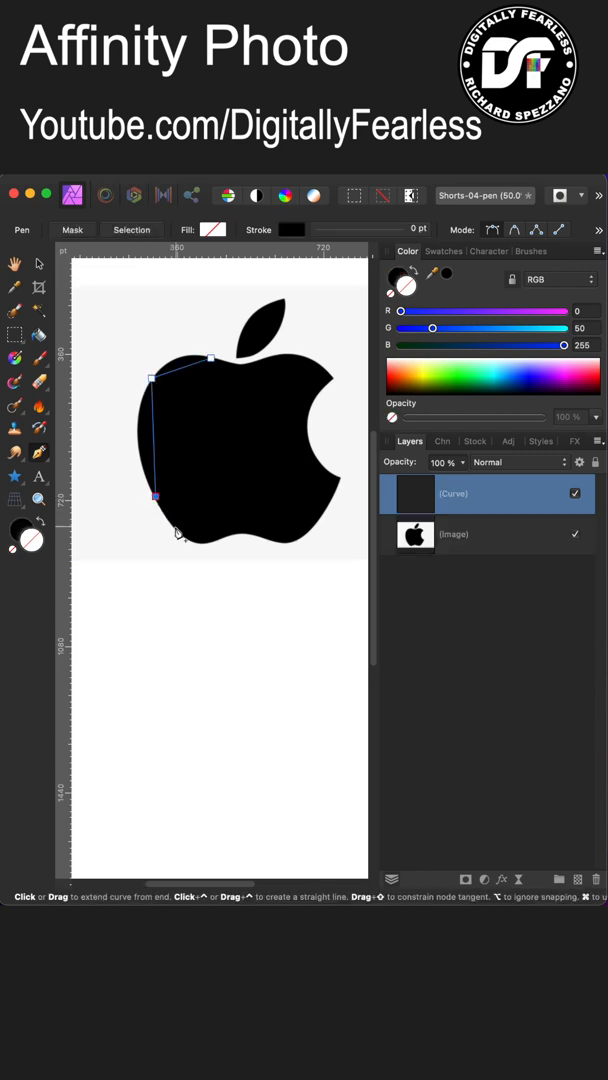
Place a pen node along the apple's lower edge, continuing the outline
left_click(220, 535)
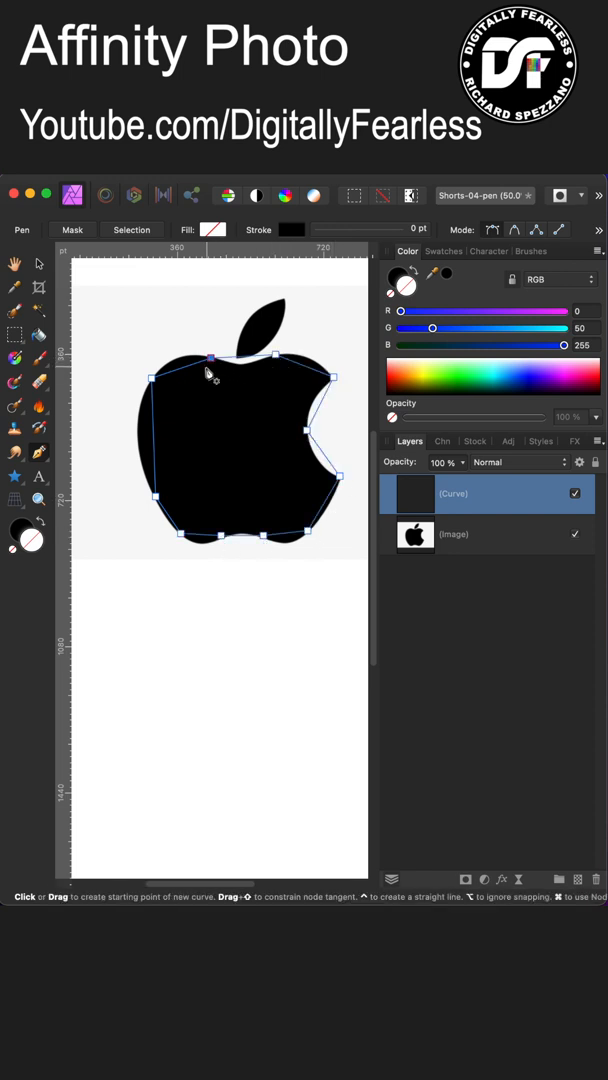
left_click(14, 454)
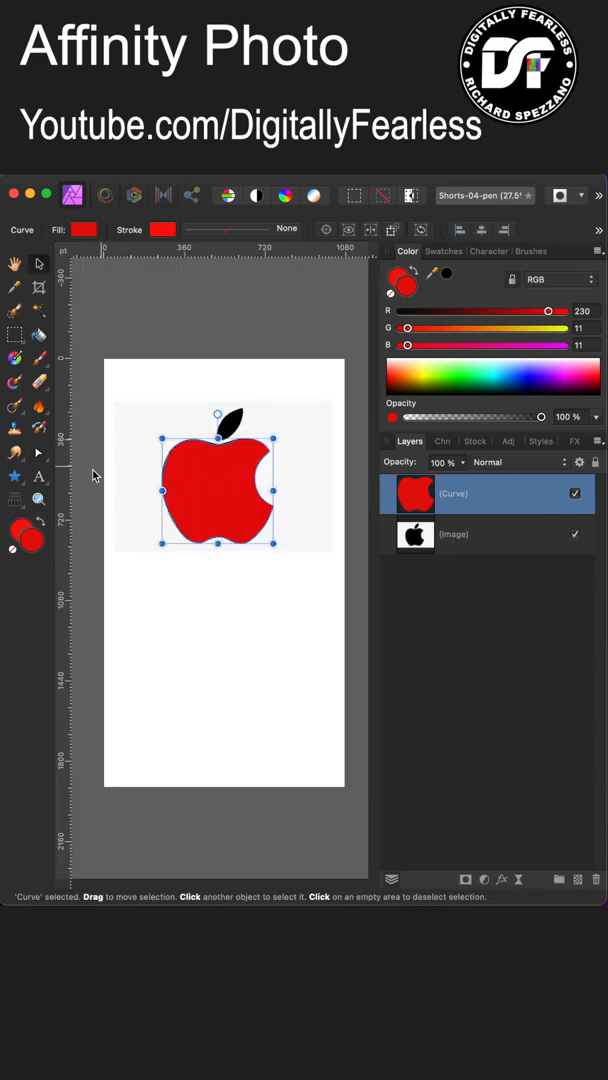
mouse_move(200, 357)
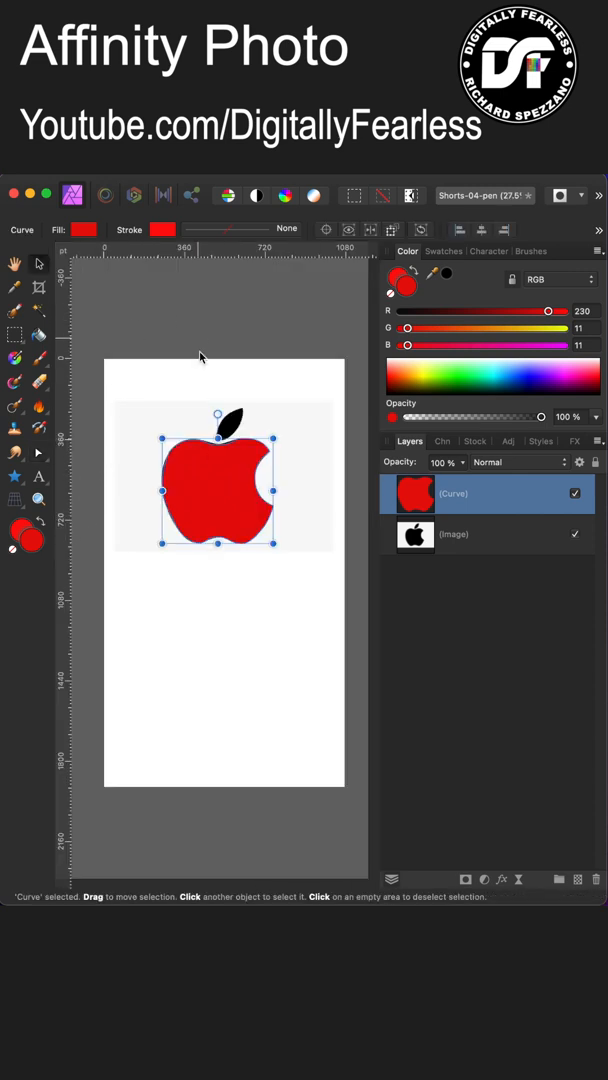